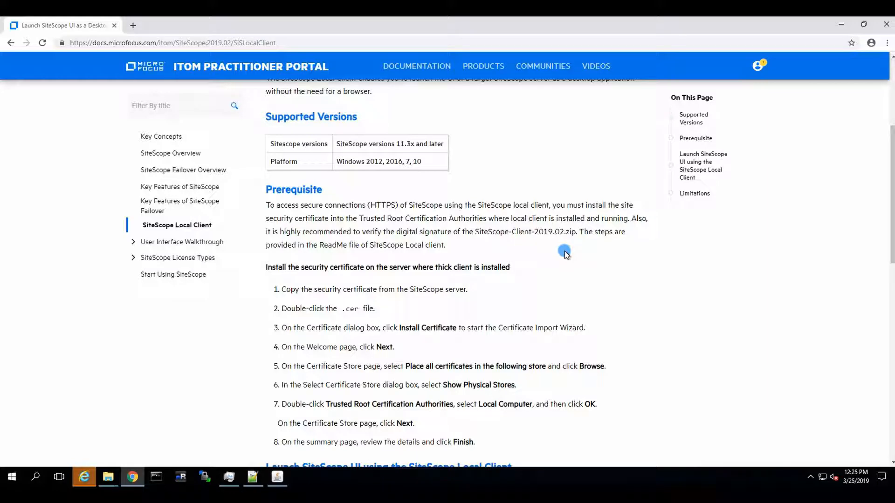
mouse_move(408, 195)
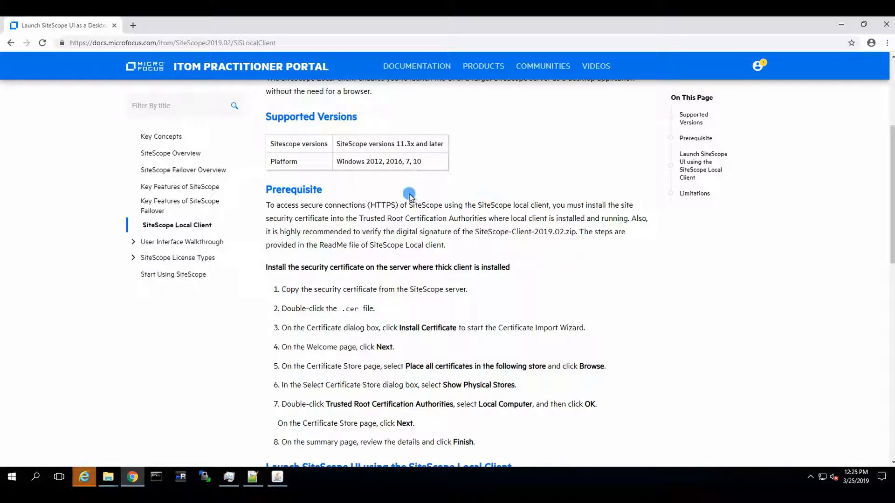
Bring up Internet Options, Content settings and the installed Certificates list.
scroll(down, 3)
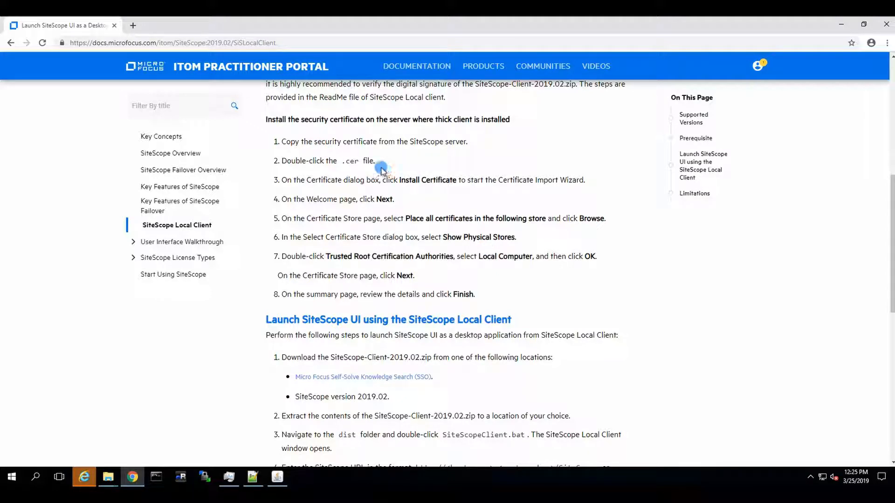
double_click(370, 160)
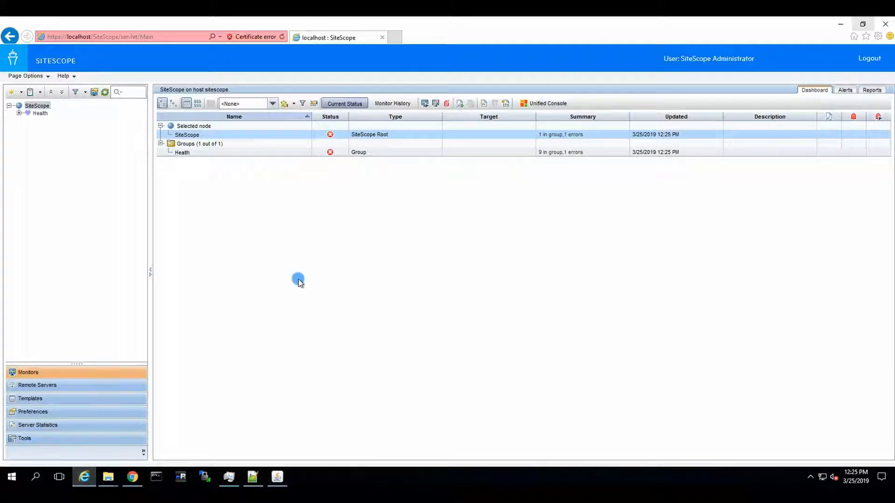
mouse_move(299, 239)
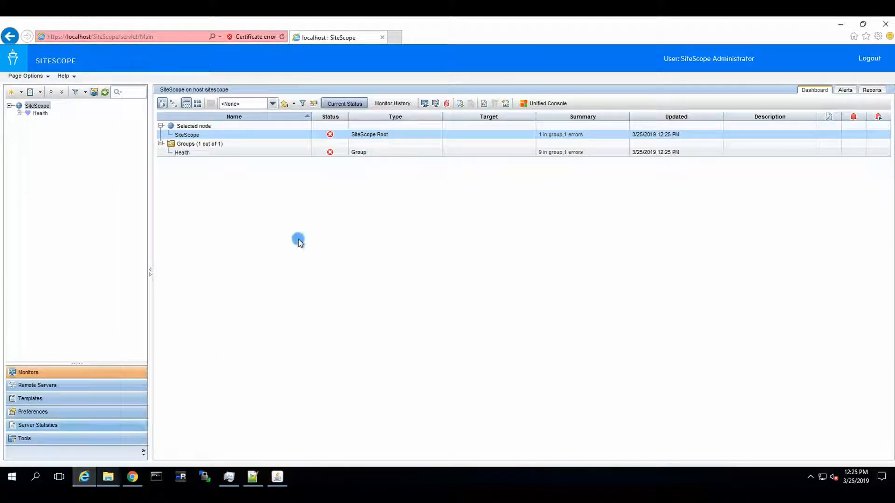
mouse_move(37, 67)
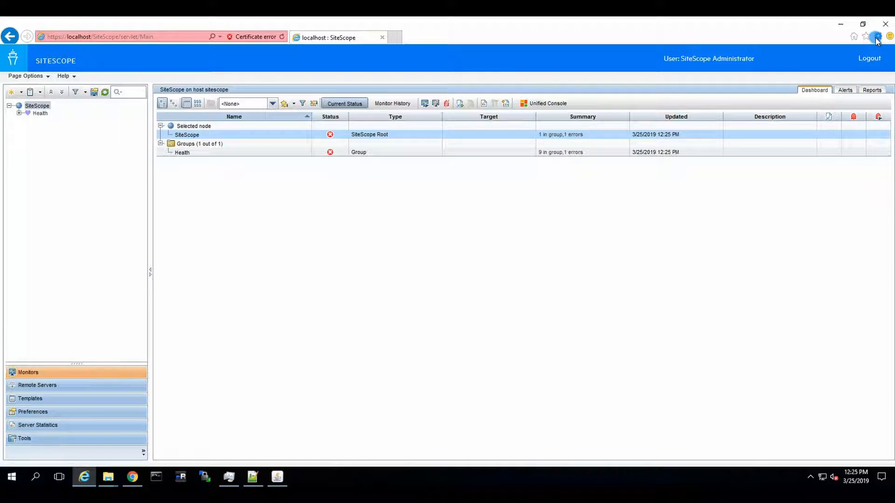
click(878, 36)
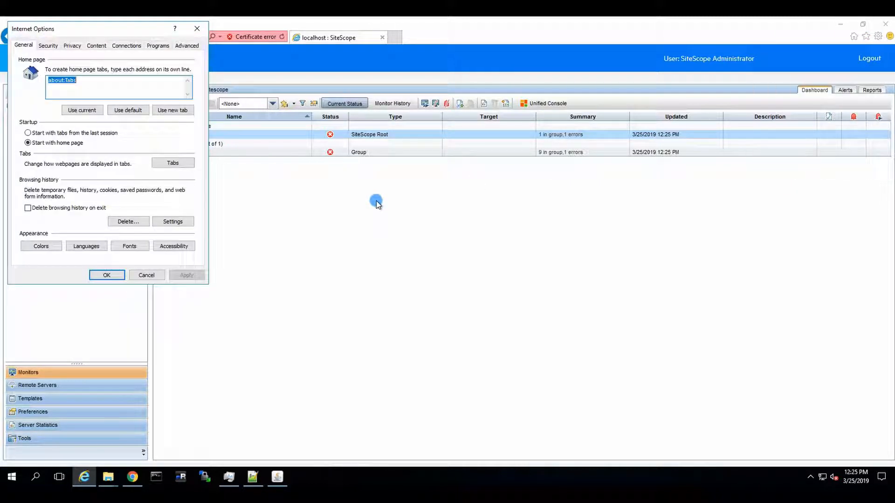
mouse_move(126, 45)
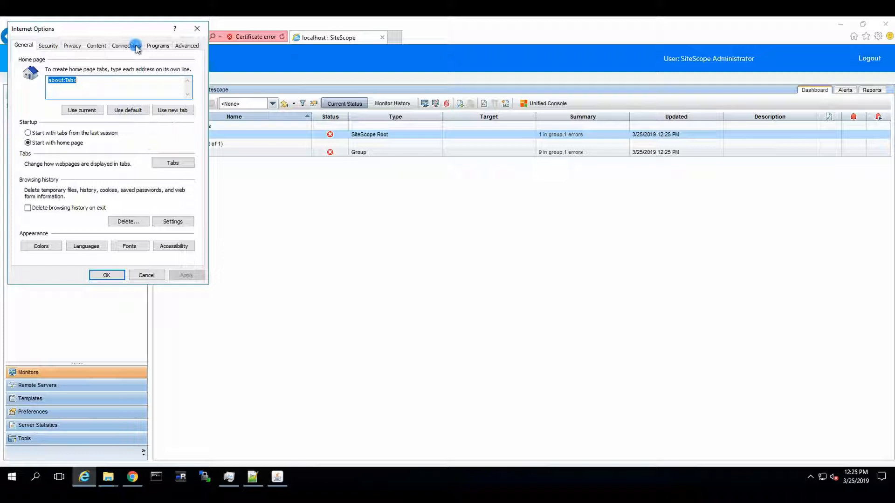
click(96, 45)
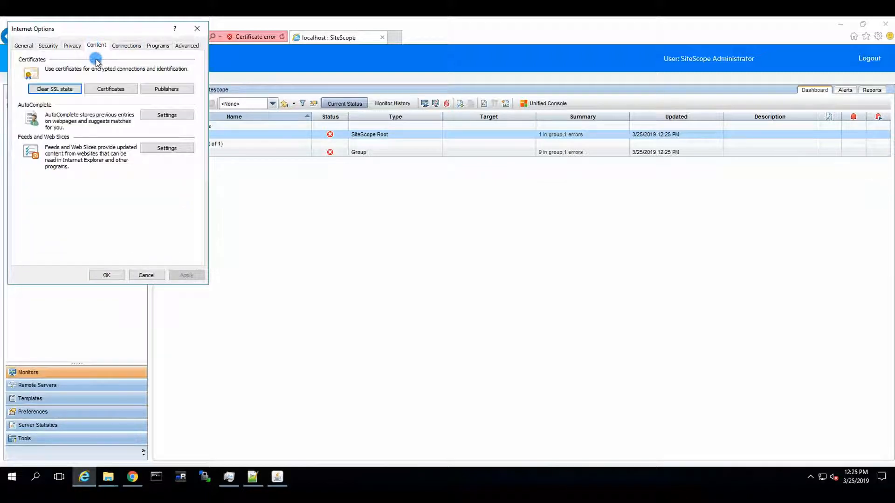
click(109, 89)
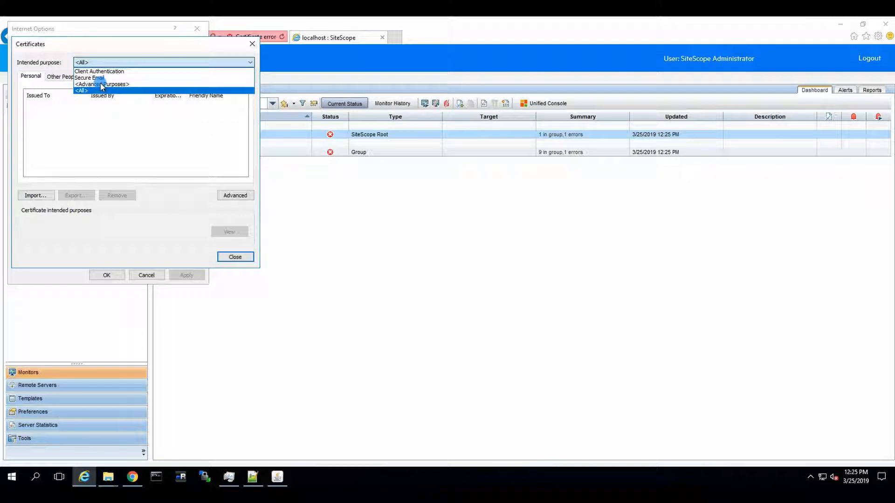
Review the Other People, Trusted Root and Trusted Publishers certificate stores, then close the list.
click(235, 195)
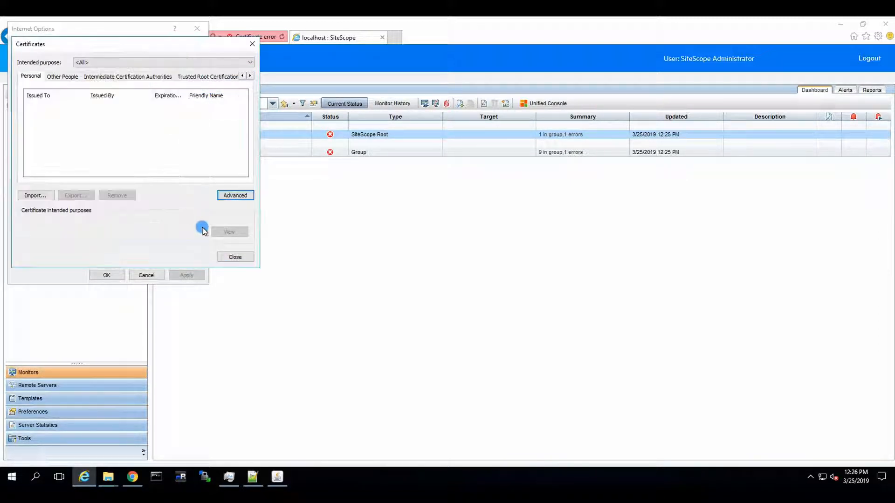
click(62, 75)
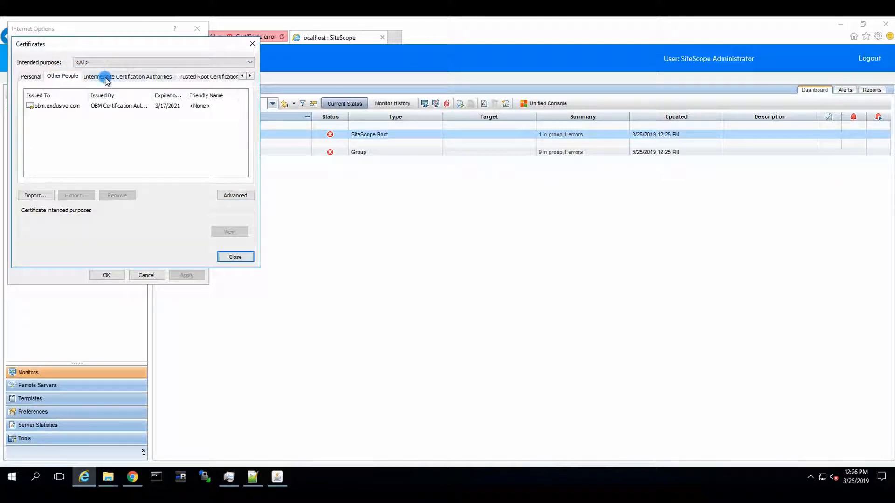
click(127, 75)
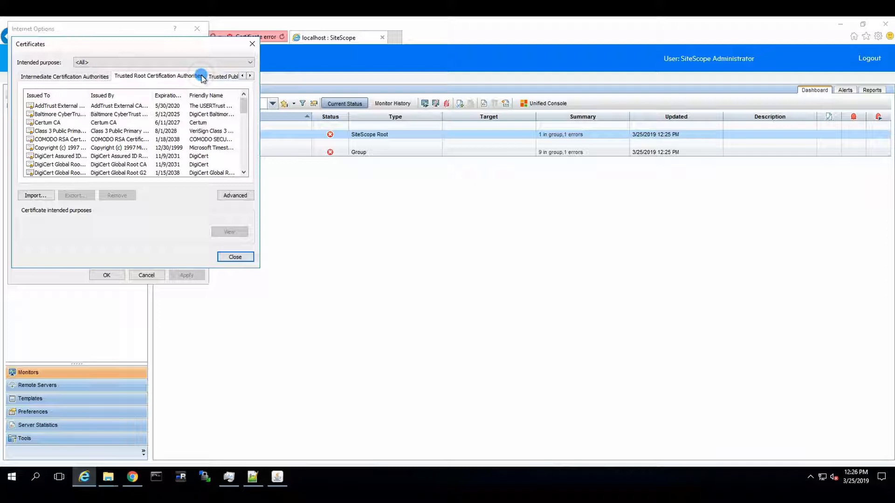
click(249, 75)
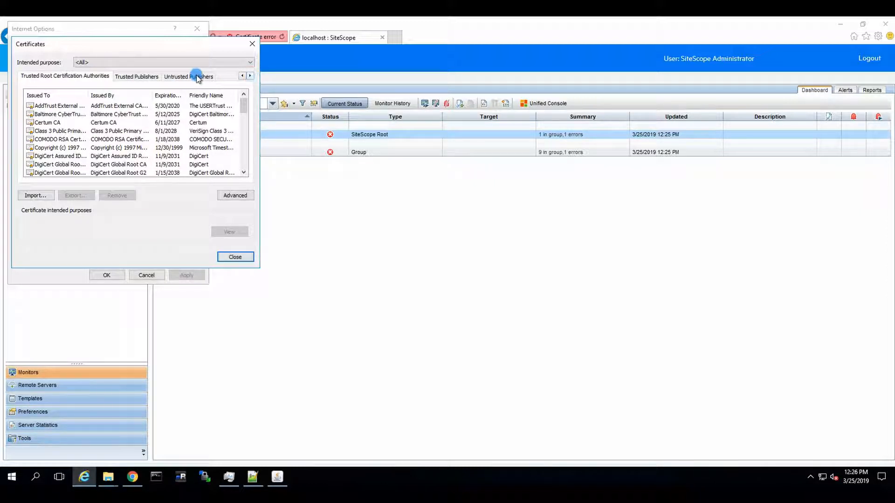
click(136, 76)
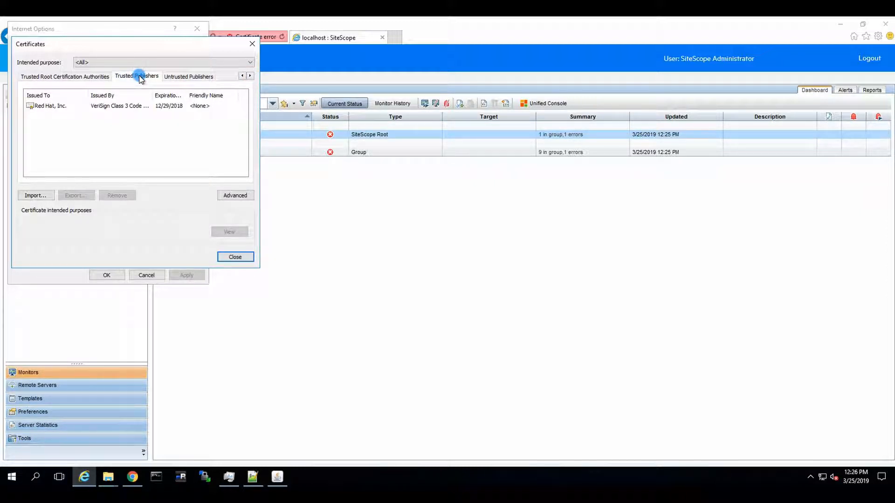
click(234, 256)
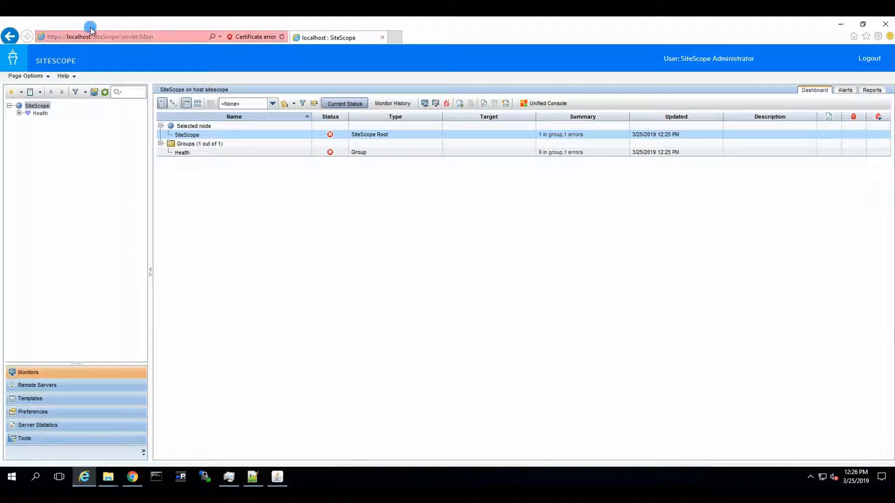
From the certificate error, view the site certificate and start installing it for the local machine.
click(255, 37)
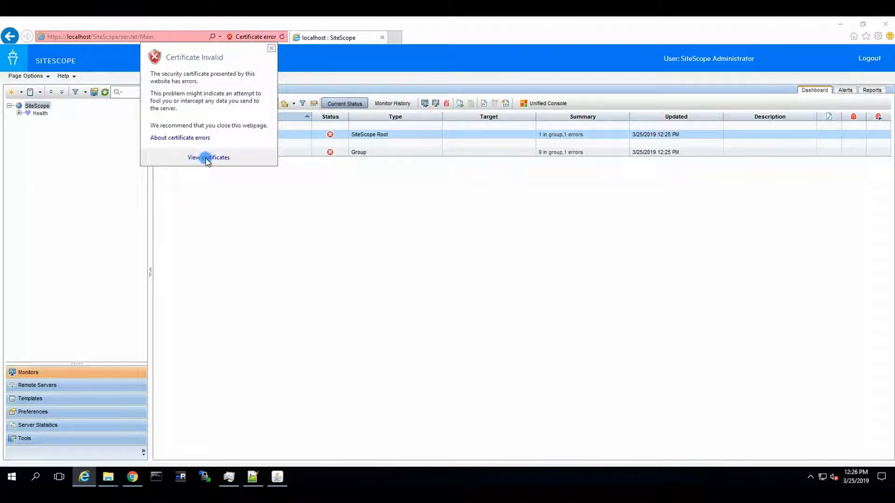
click(207, 158)
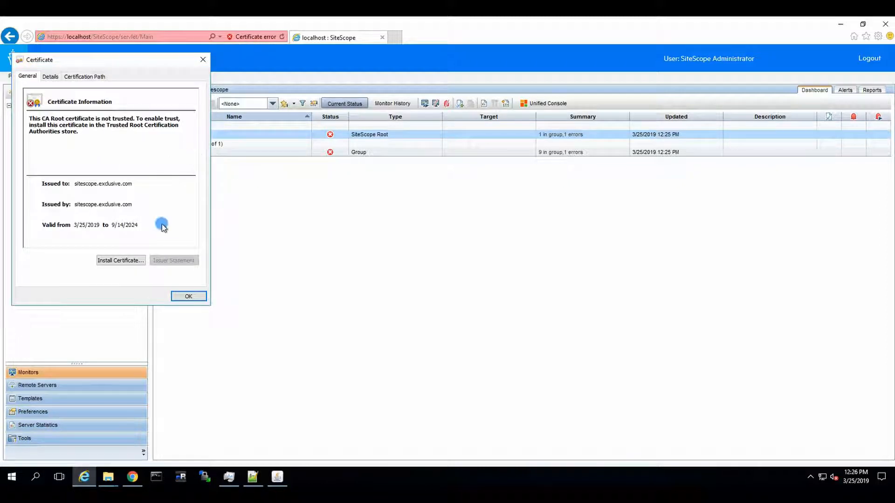
click(120, 260)
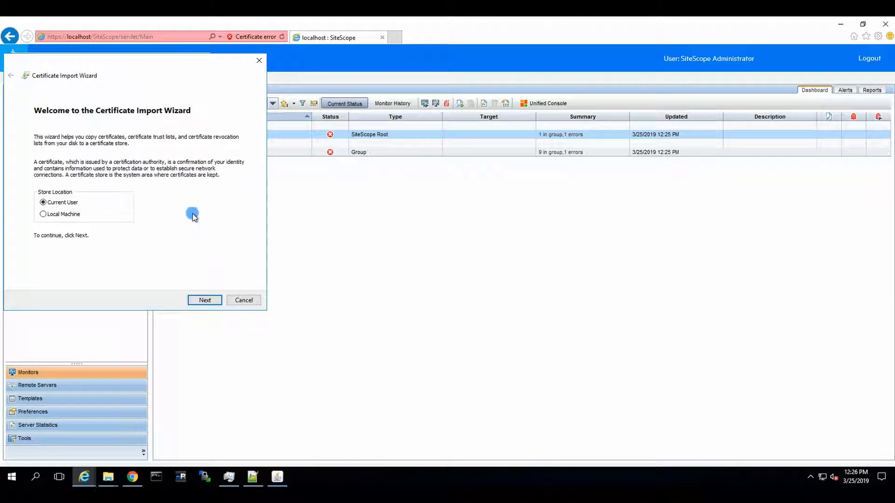
click(43, 214)
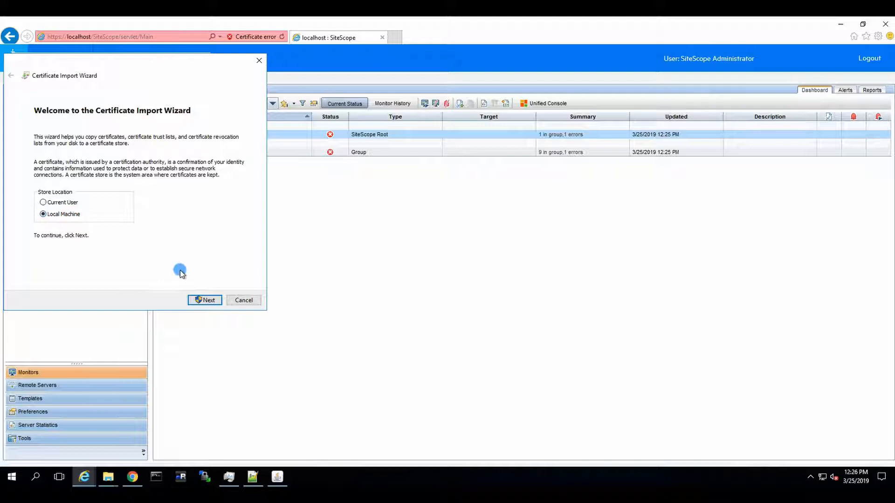
click(204, 300)
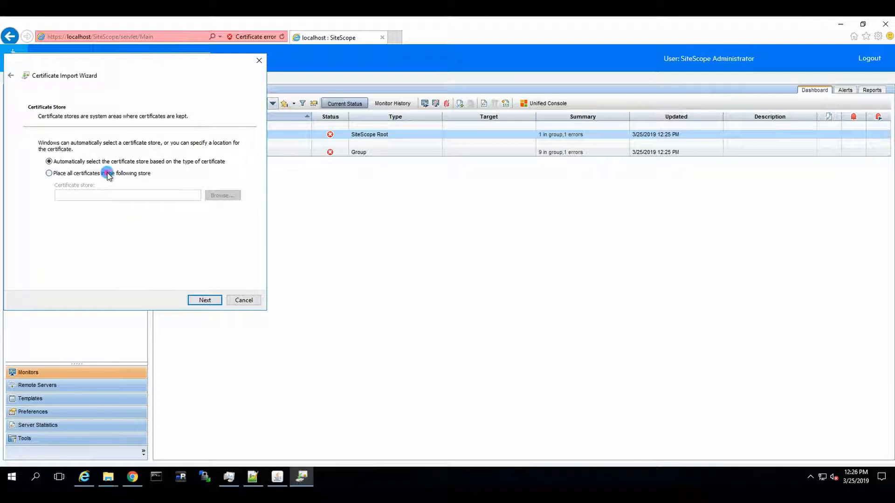
Place the certificate in the Trusted Root Certification Authorities store.
click(49, 173)
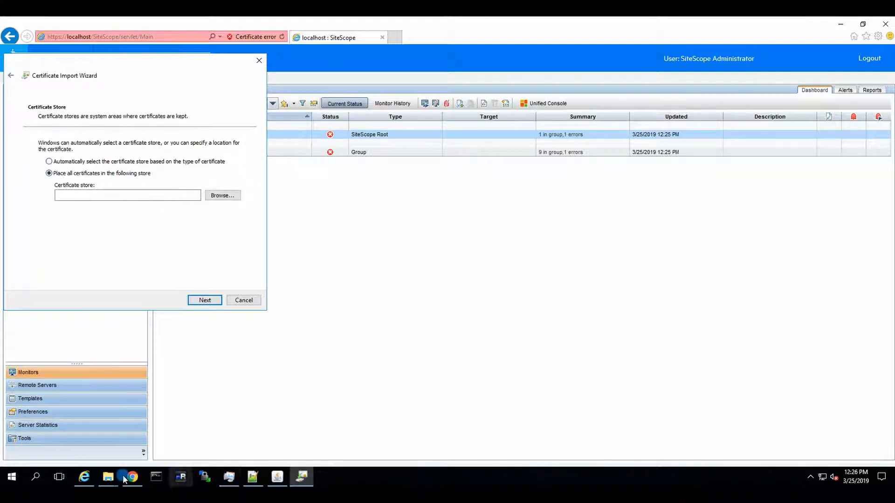
click(131, 477)
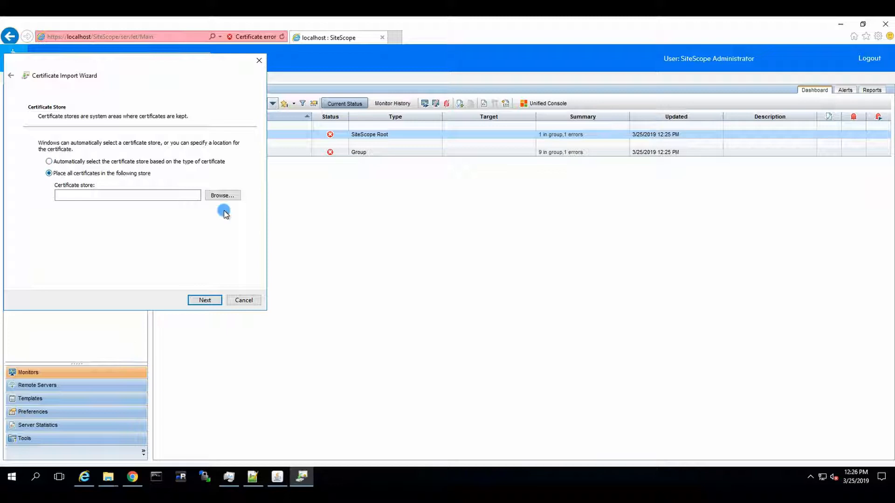
click(222, 195)
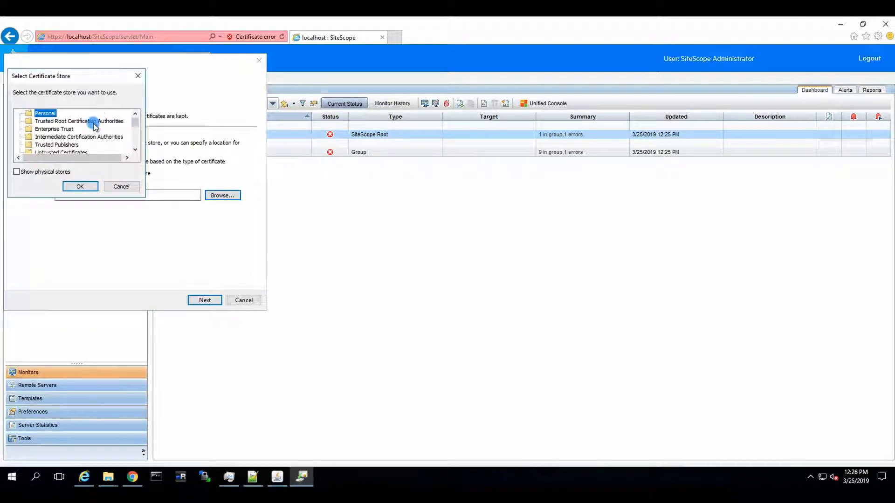
click(79, 120)
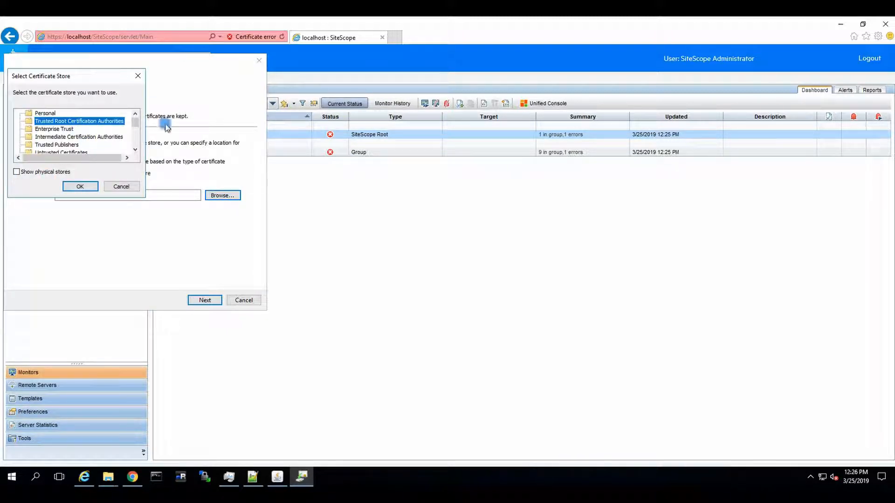
click(81, 187)
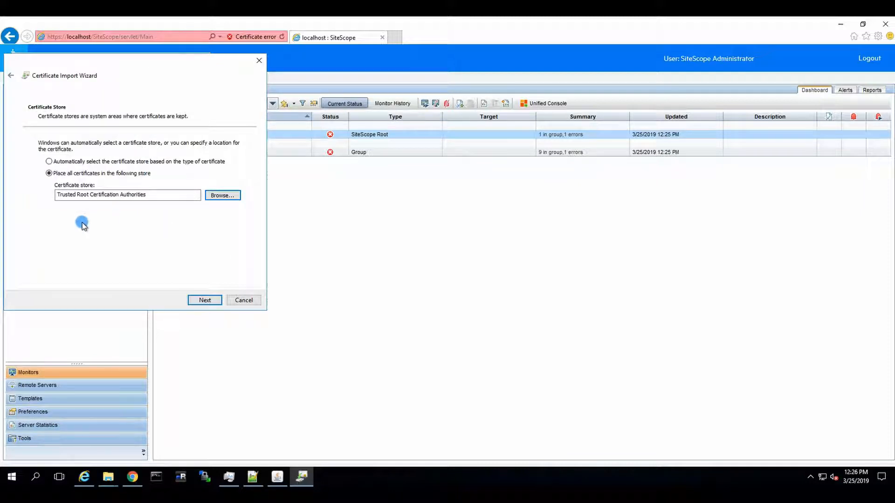
Finish the import, acknowledge the success message and close the certificate window.
click(204, 300)
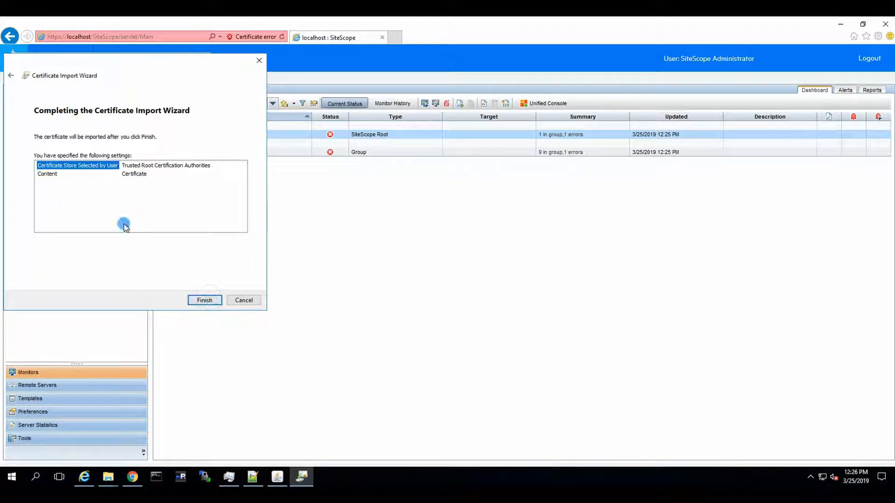
click(204, 300)
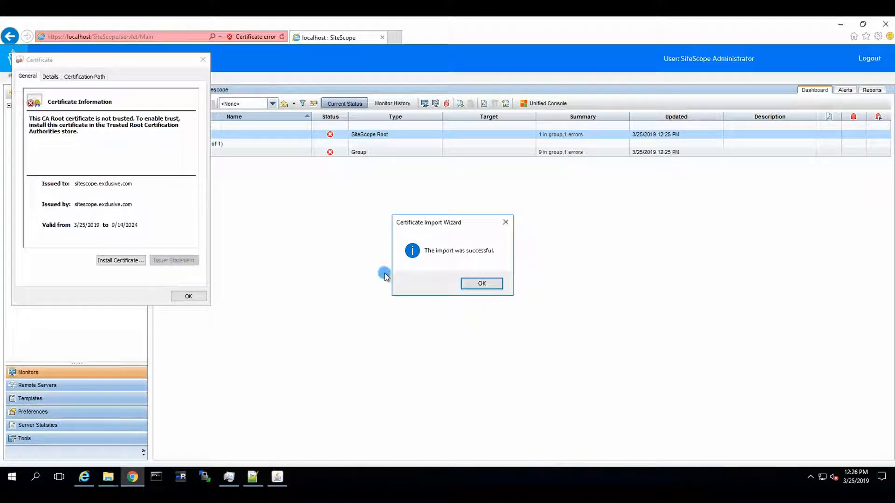
click(480, 284)
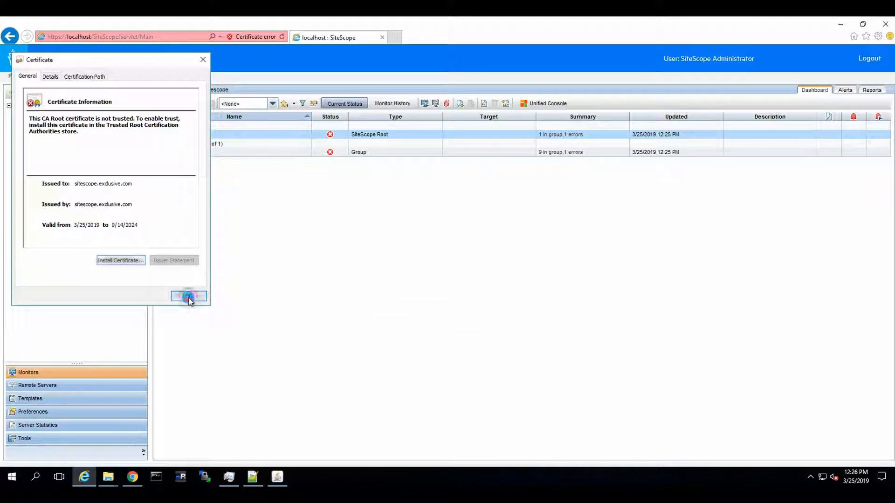
click(187, 296)
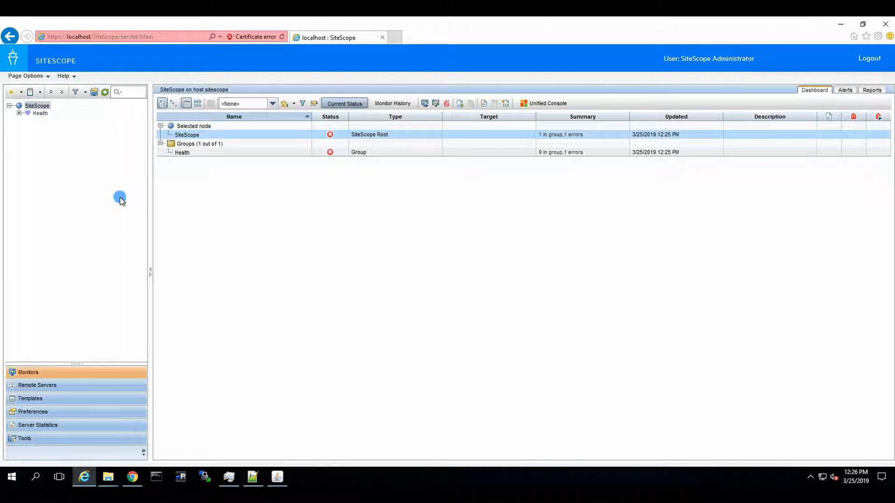
mouse_move(322, 327)
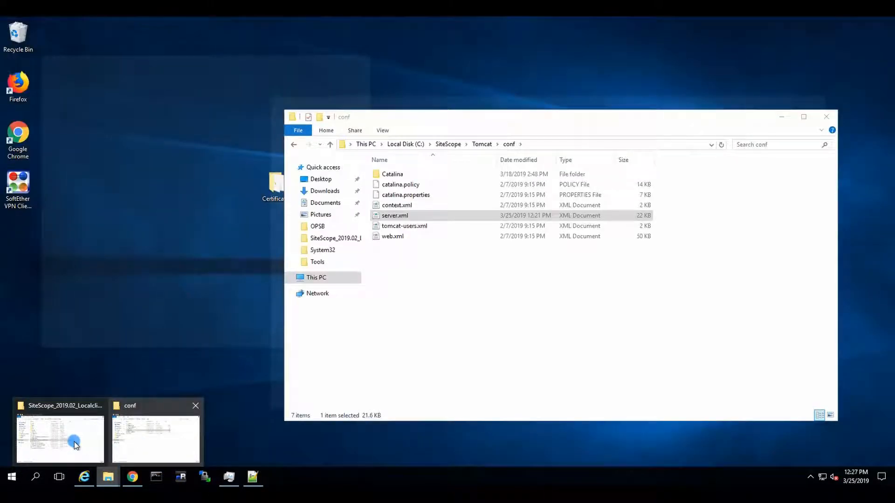
Switch to the Localclient_Packages folder and review the Local Client launch steps in the documentation.
click(60, 438)
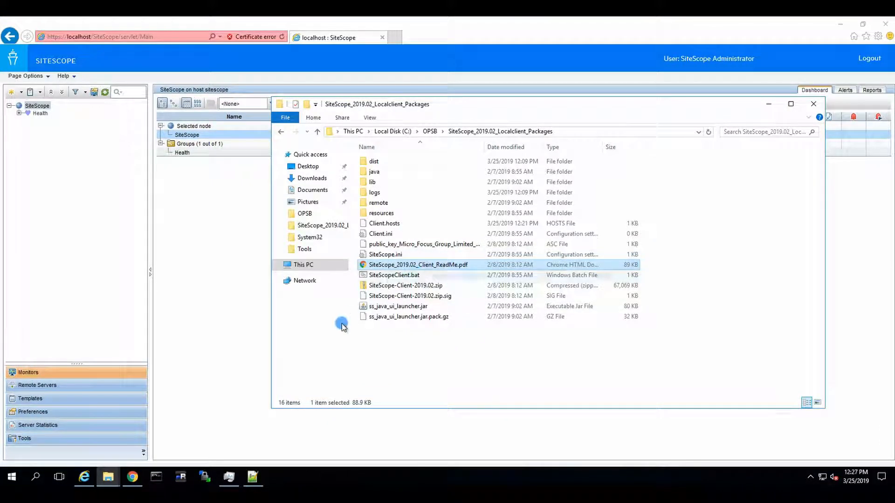
click(132, 476)
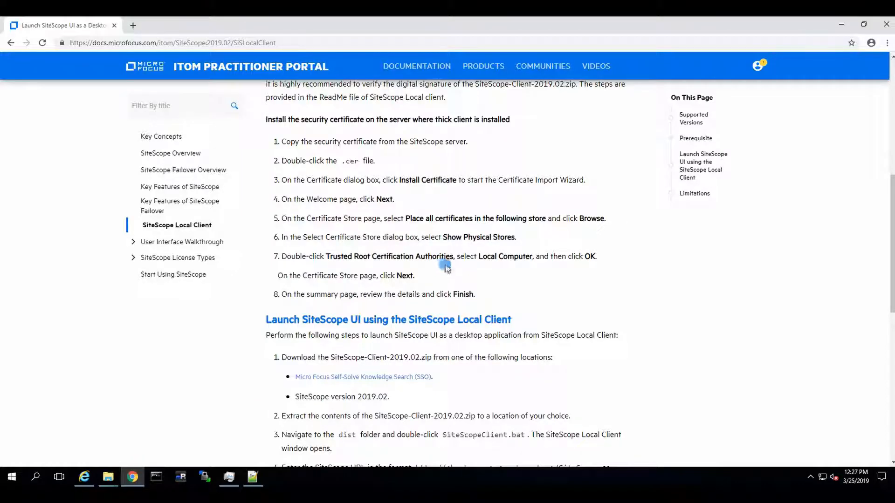
scroll(down, 3)
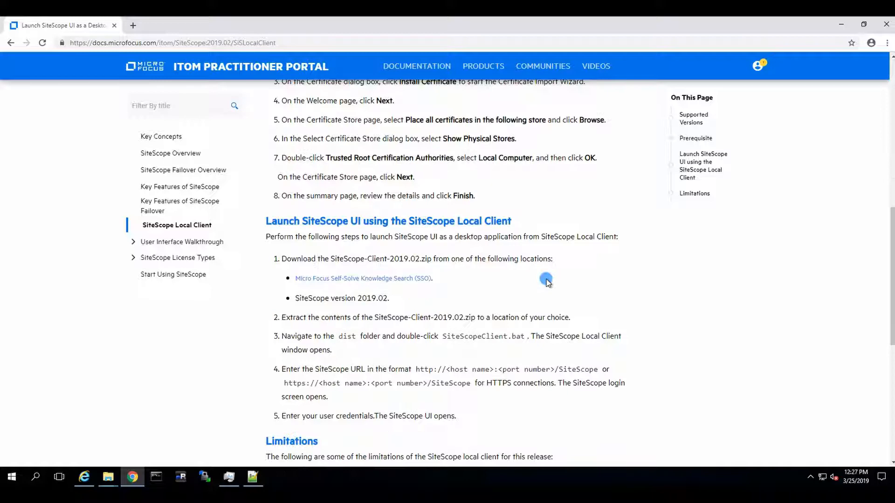
scroll(down, 3)
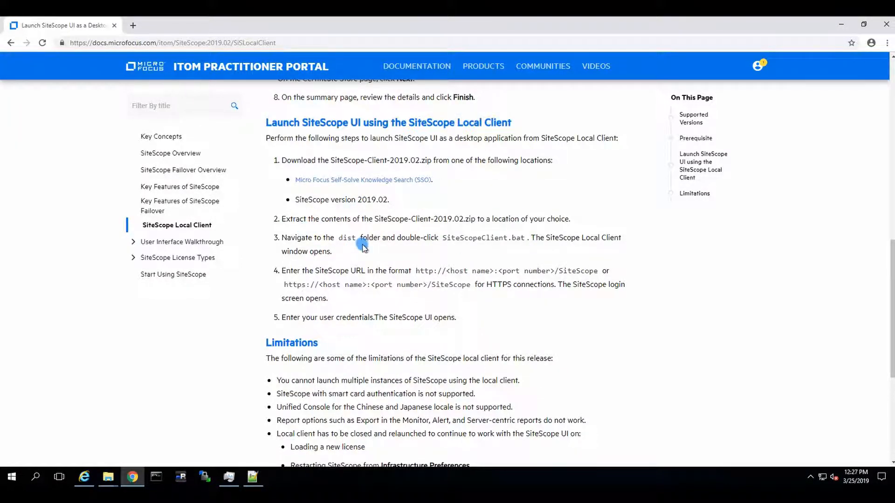
mouse_move(364, 280)
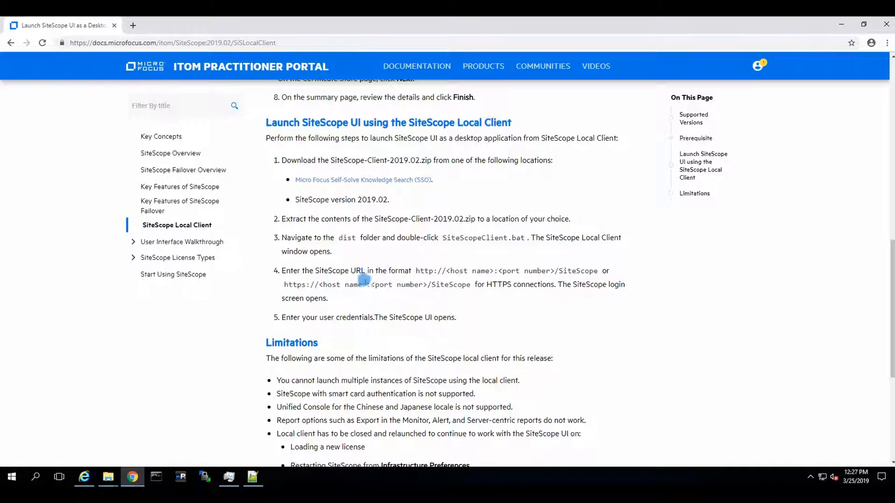
scroll(down, 3)
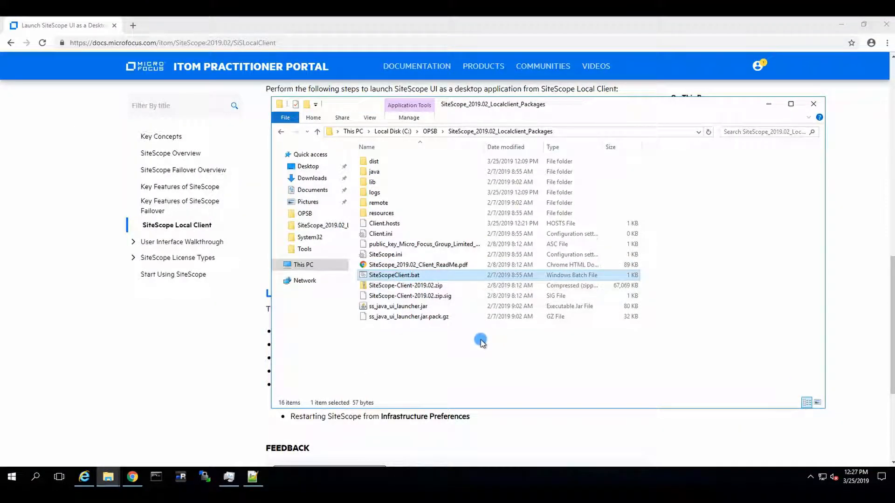
double_click(394, 275)
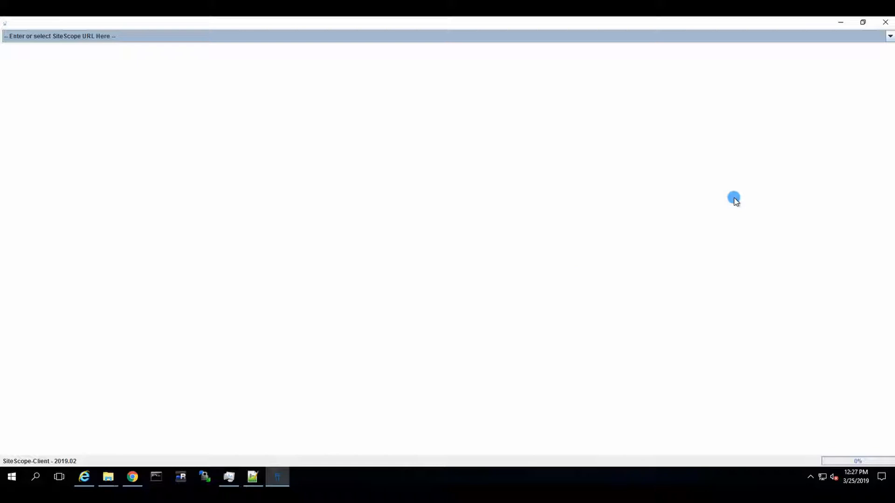
click(888, 37)
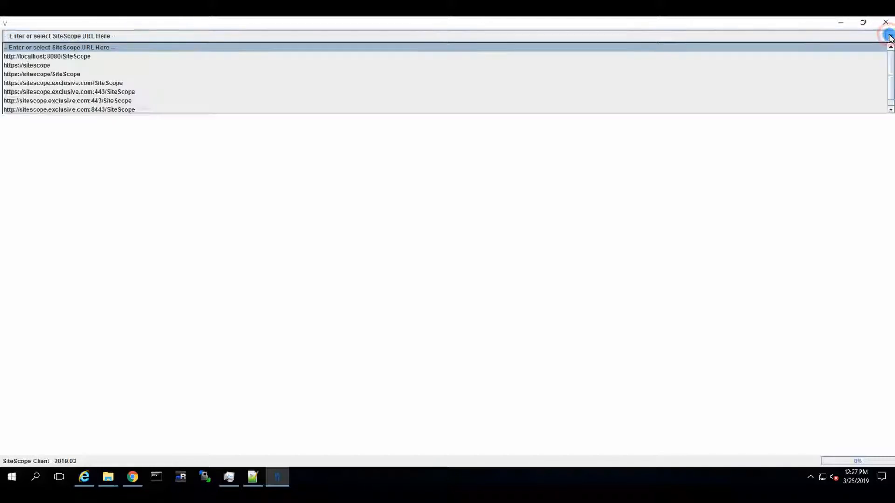
mouse_move(88, 67)
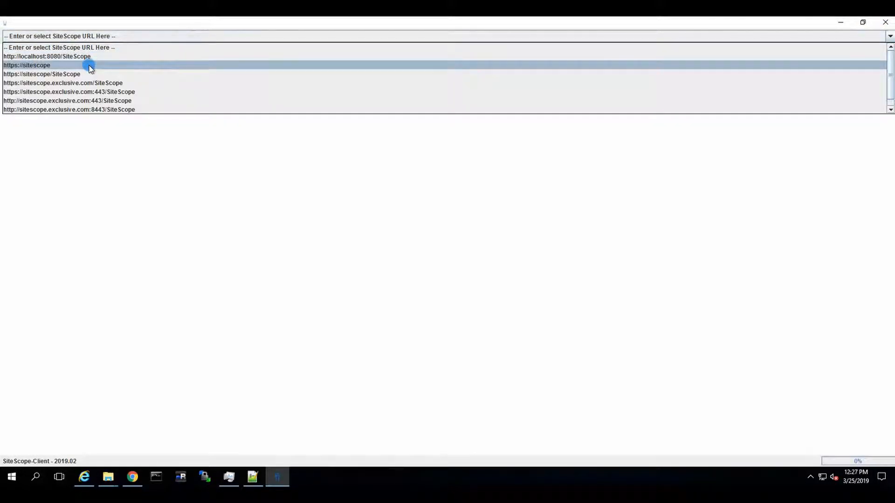
click(26, 65)
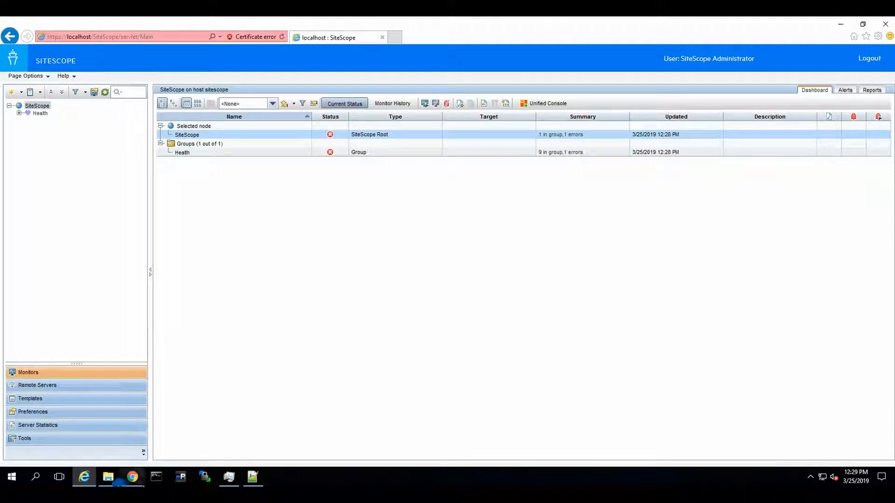
click(131, 476)
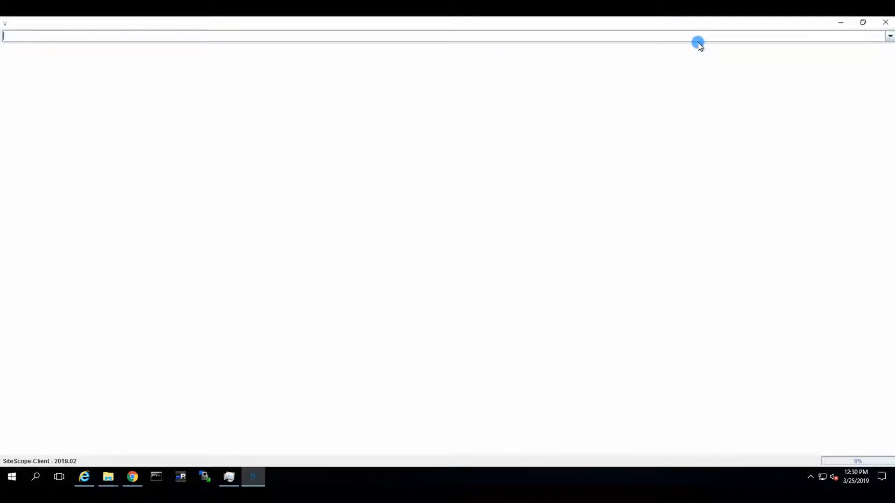
text(httpsL)
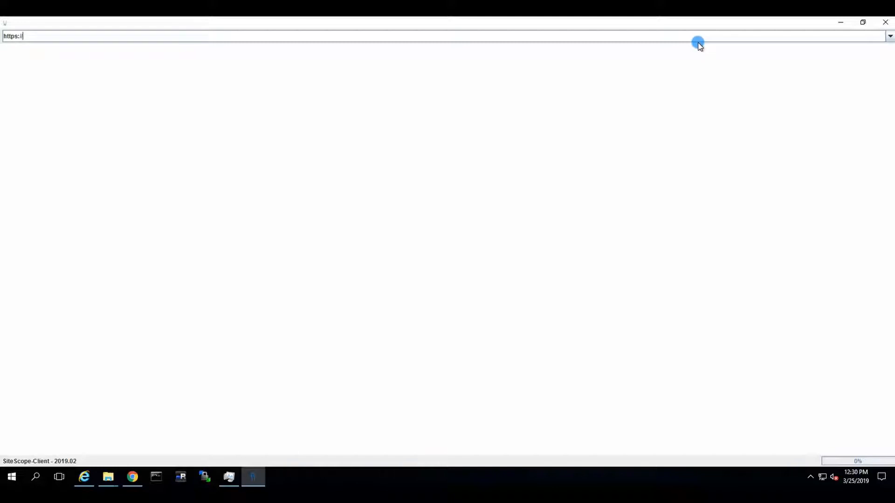
text(sitescope.)
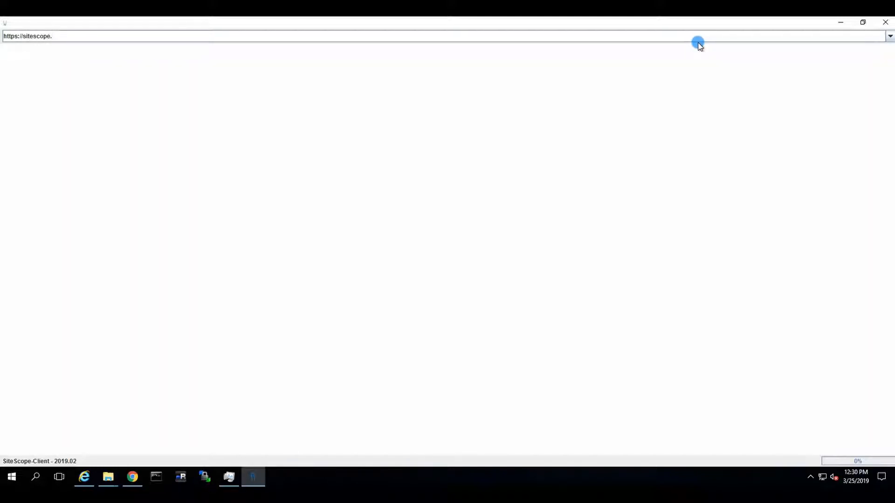
text(exclusive.c)
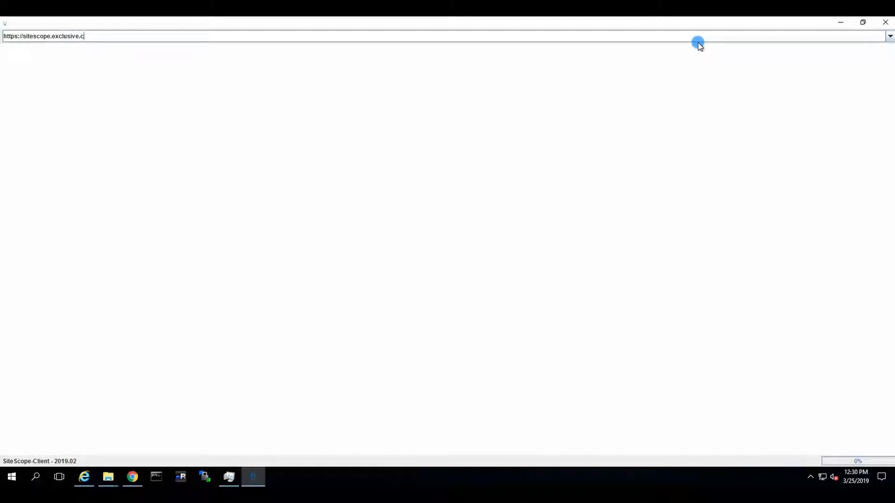
text(om)
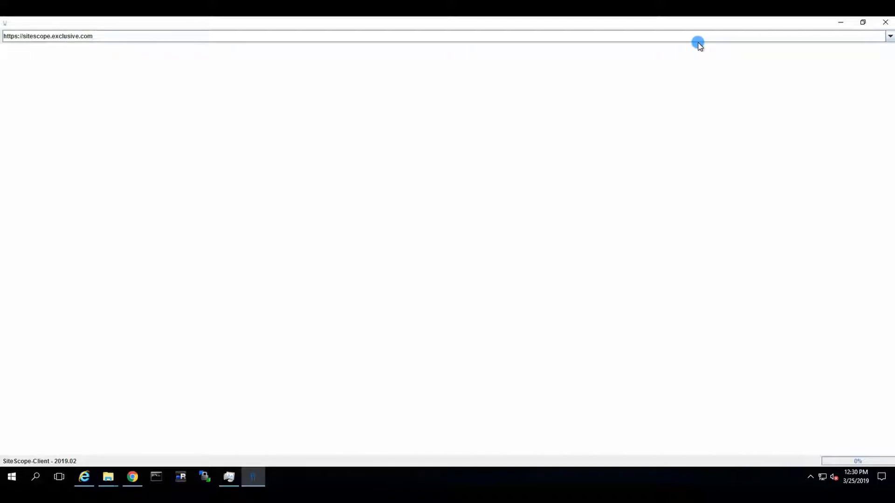
text(:443)
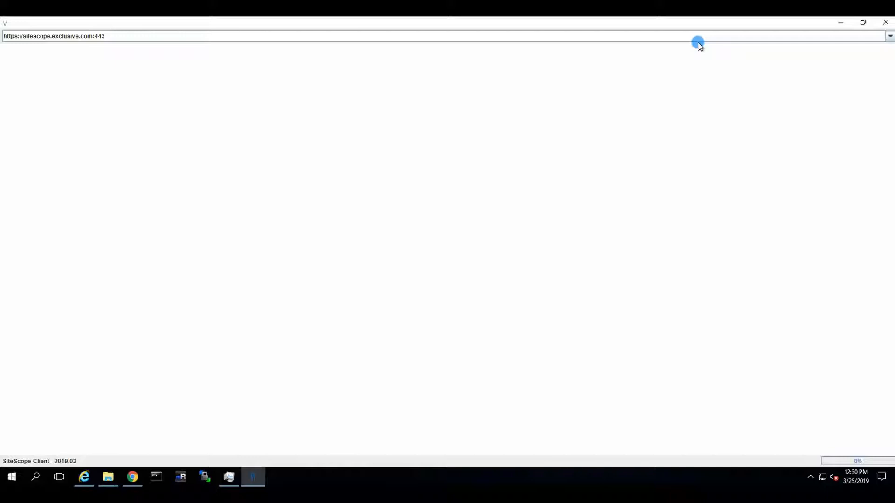
text(/Si)
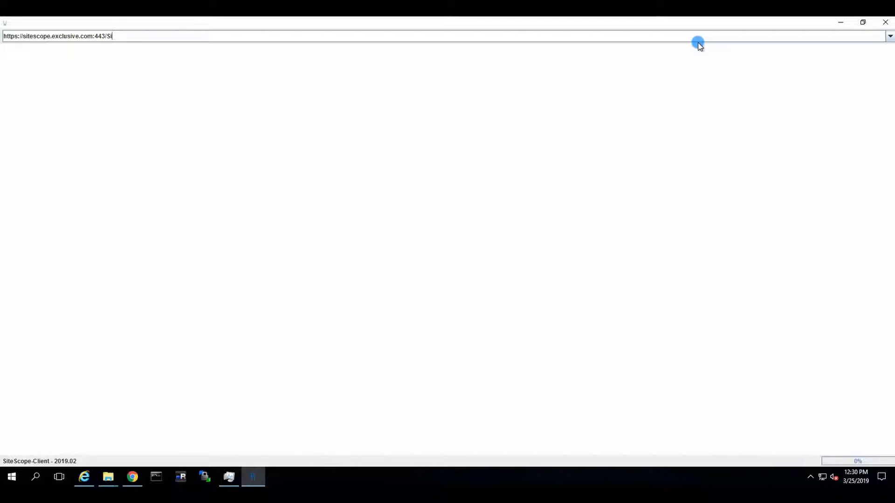